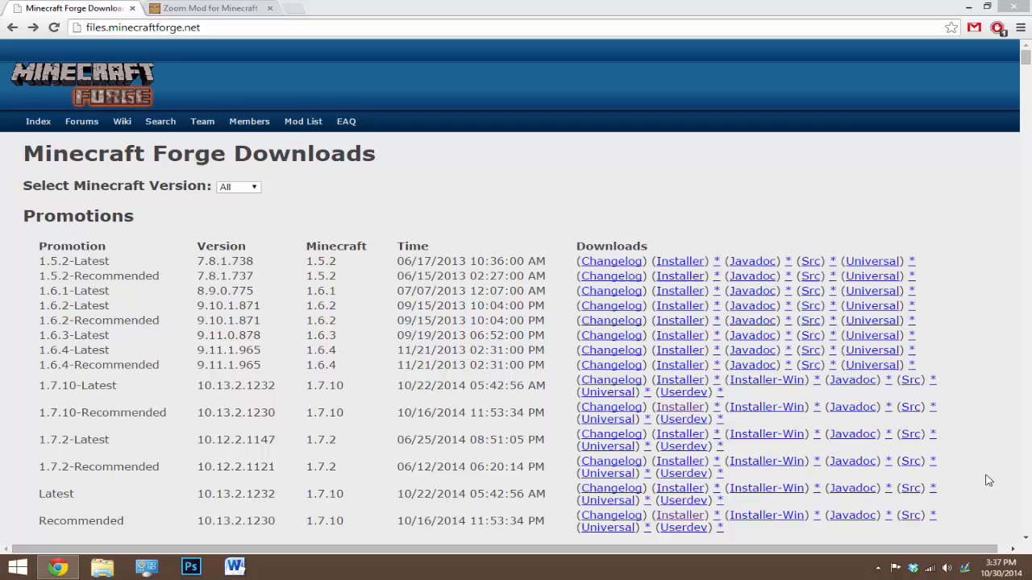
mouse_move(23, 28)
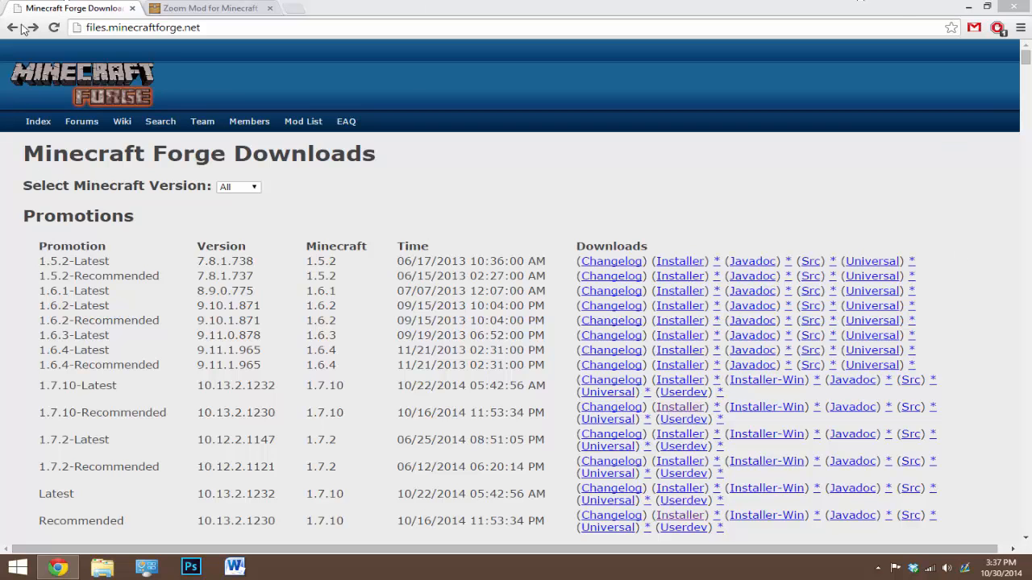
mouse_move(41, 416)
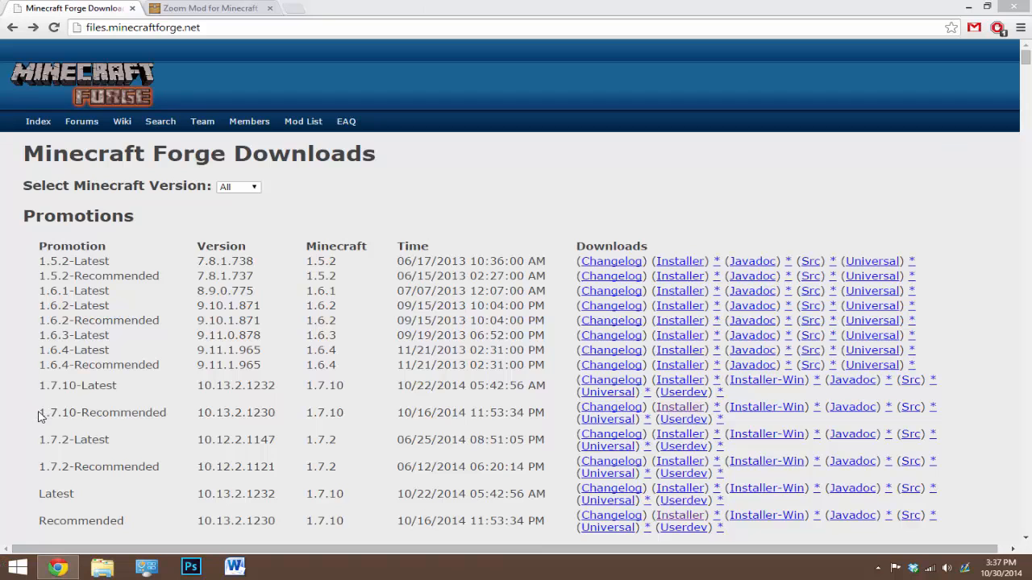
mouse_move(29, 427)
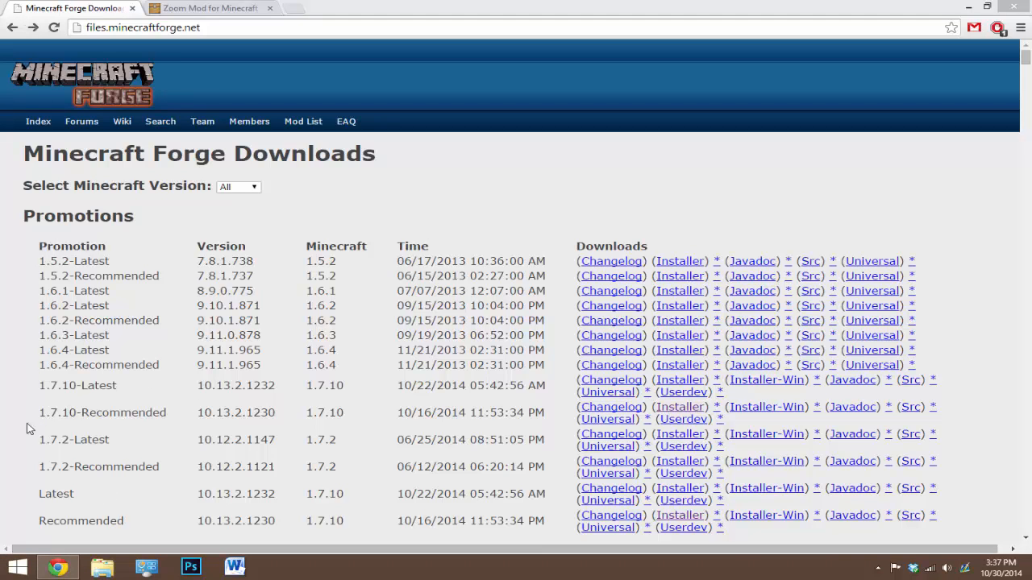
mouse_move(93, 416)
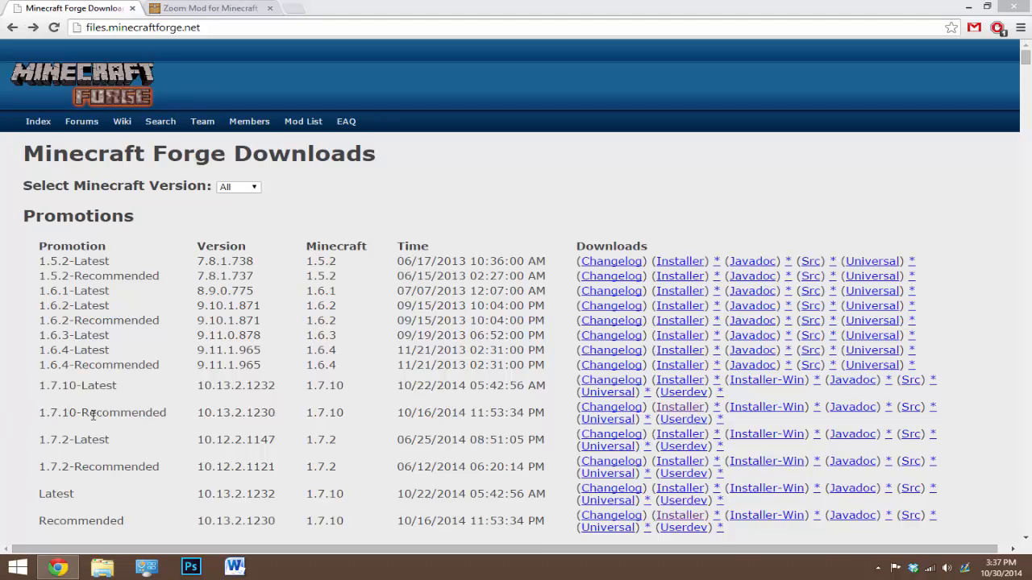
Download the Forge 10.13.2.1230 installer from the 1.7.10-Recommended row.
double_click(121, 412)
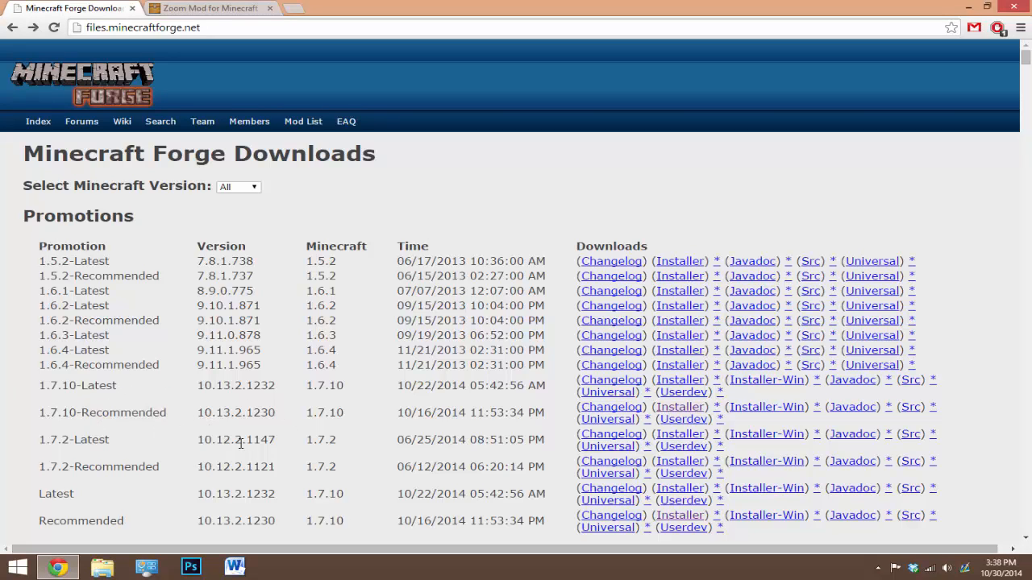
mouse_move(681, 412)
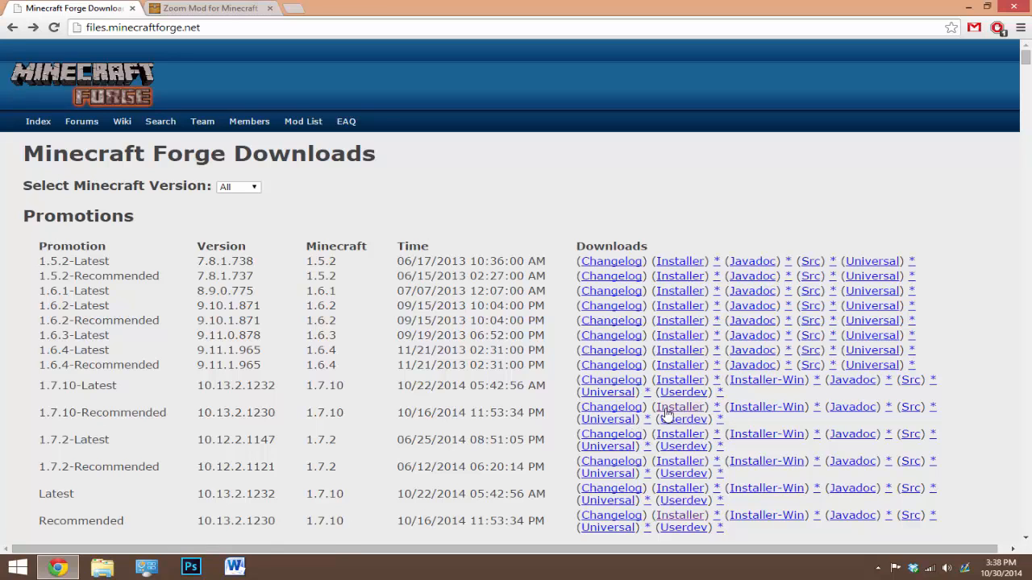
mouse_move(680, 407)
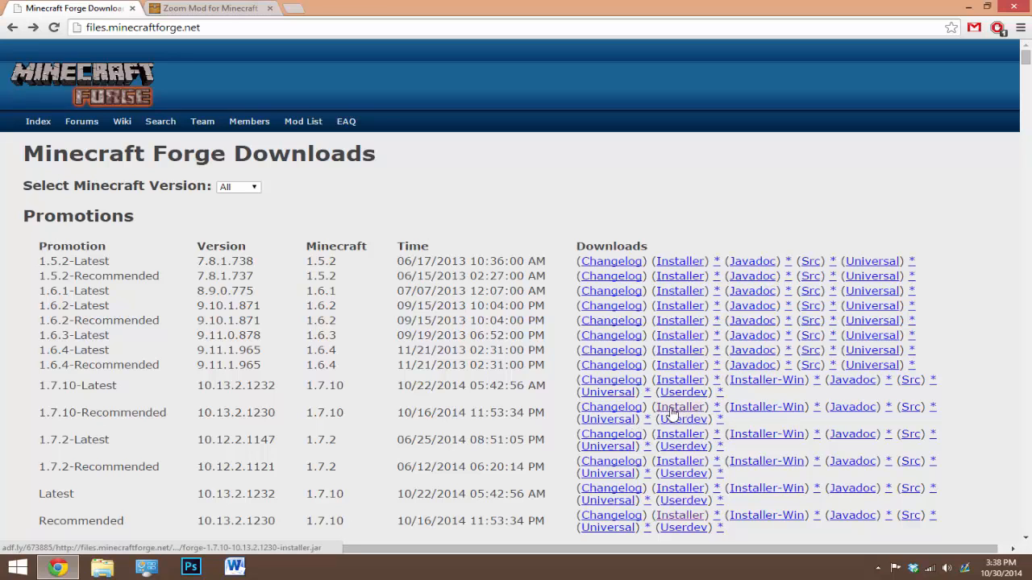
left_click(680, 406)
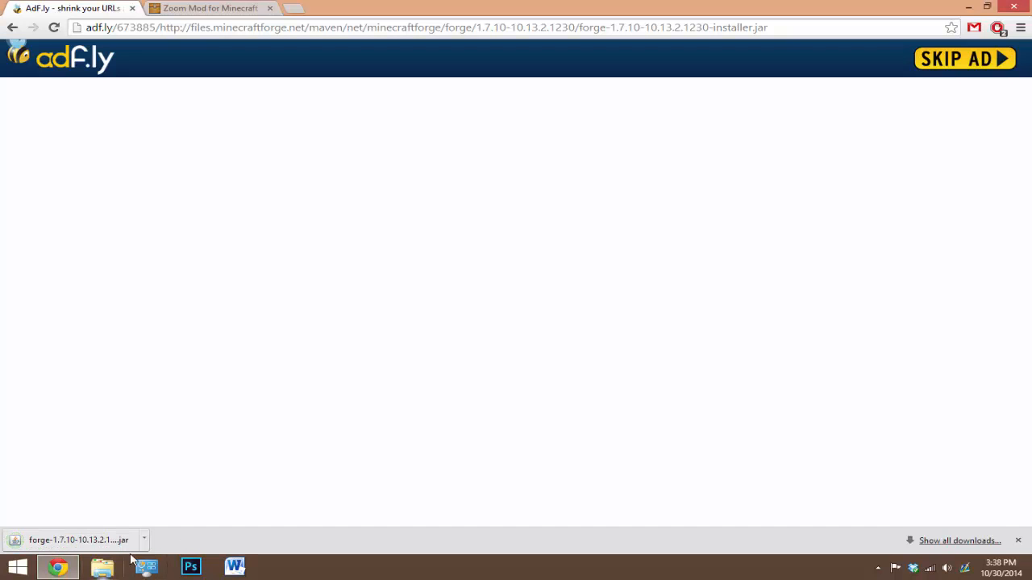
Run the downloaded Forge installer as a client install into .minecraft.
left_click(72, 540)
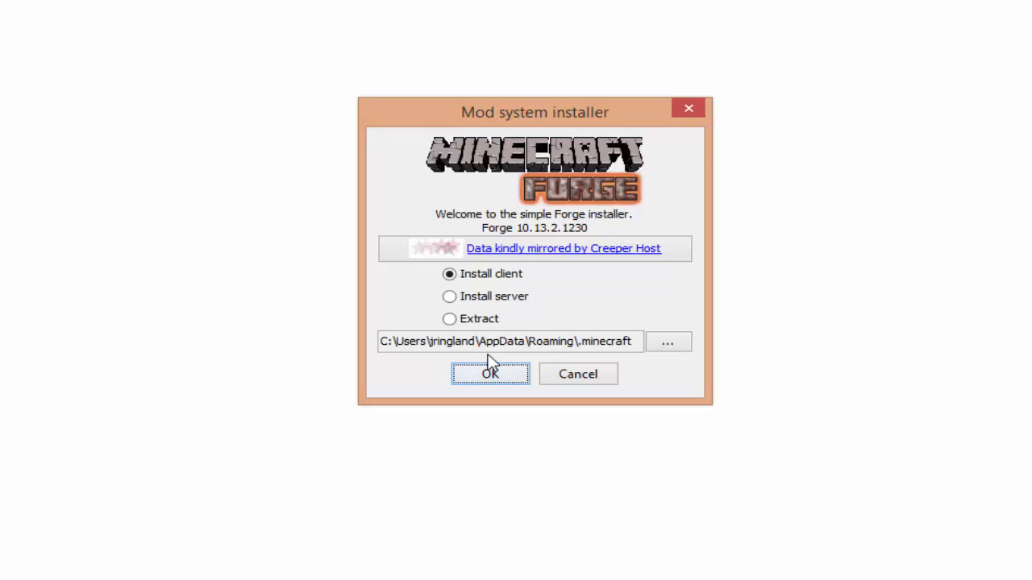
left_click(490, 373)
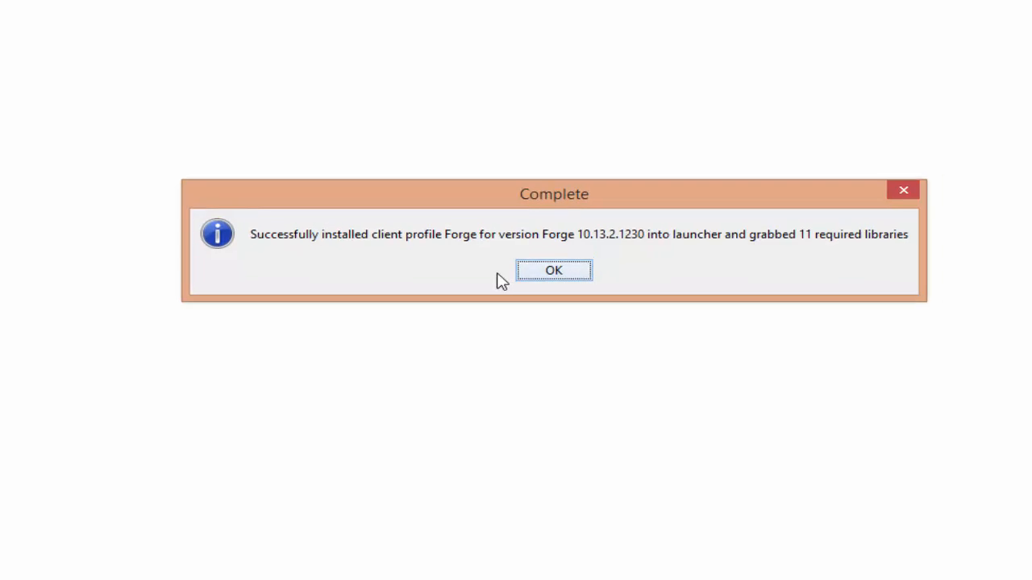
Dismiss the Forge installation Complete message.
left_click(554, 270)
type("%appdata%")
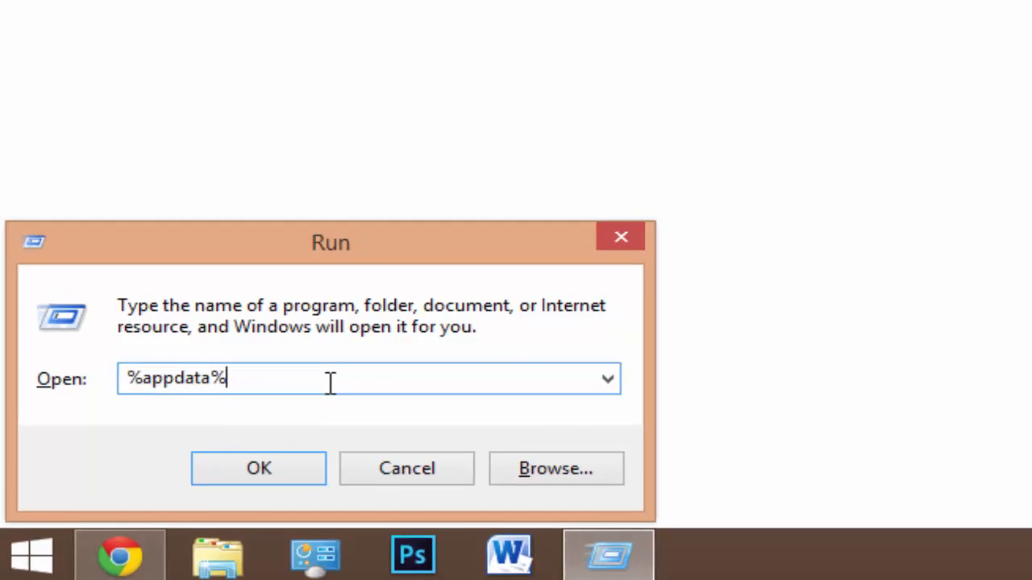
Open .minecraft from AppData, create a folder named mods, and open it.
left_click(258, 469)
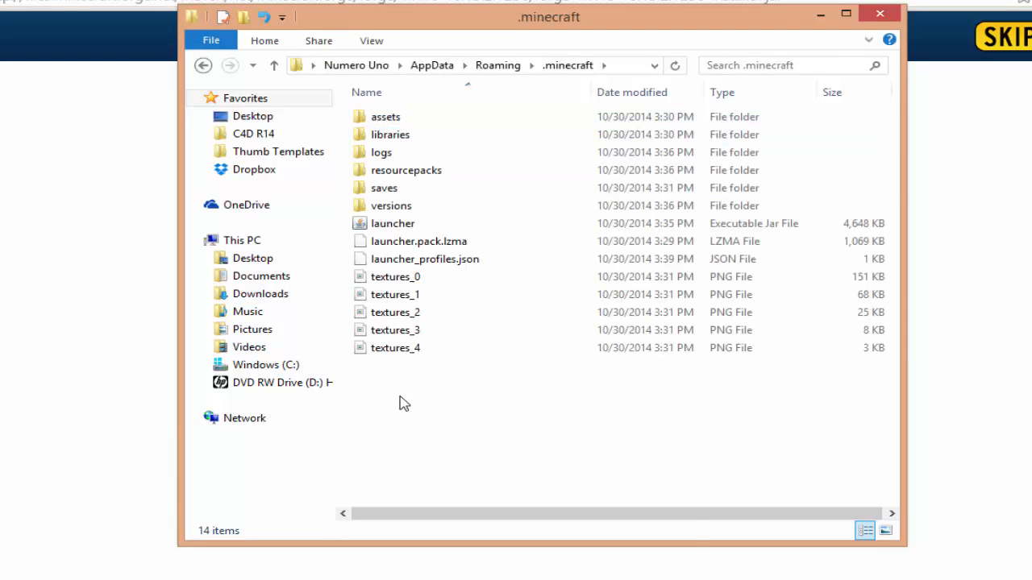
right_click(403, 403)
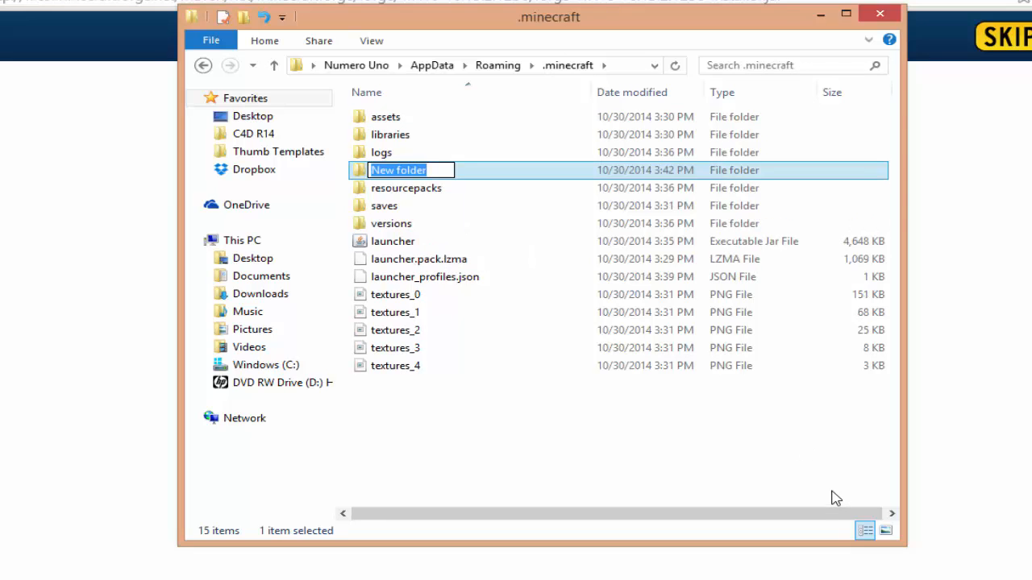
type("mods")
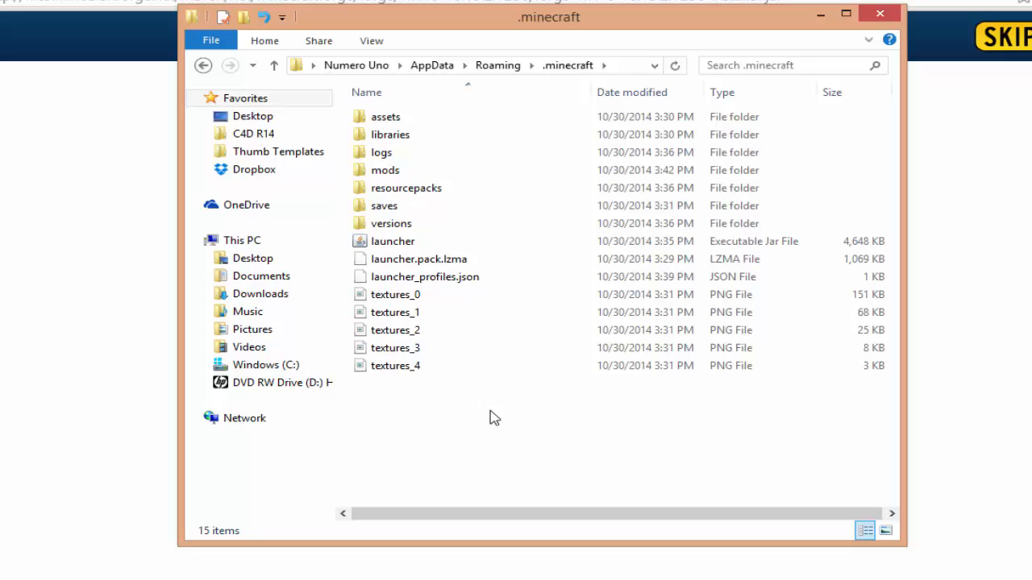
double_click(385, 169)
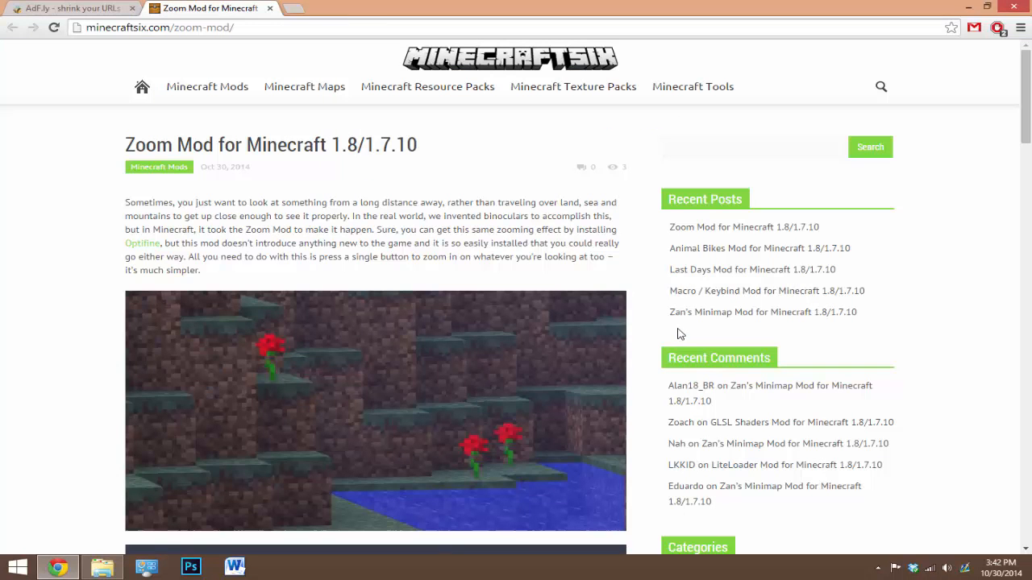
mouse_move(673, 331)
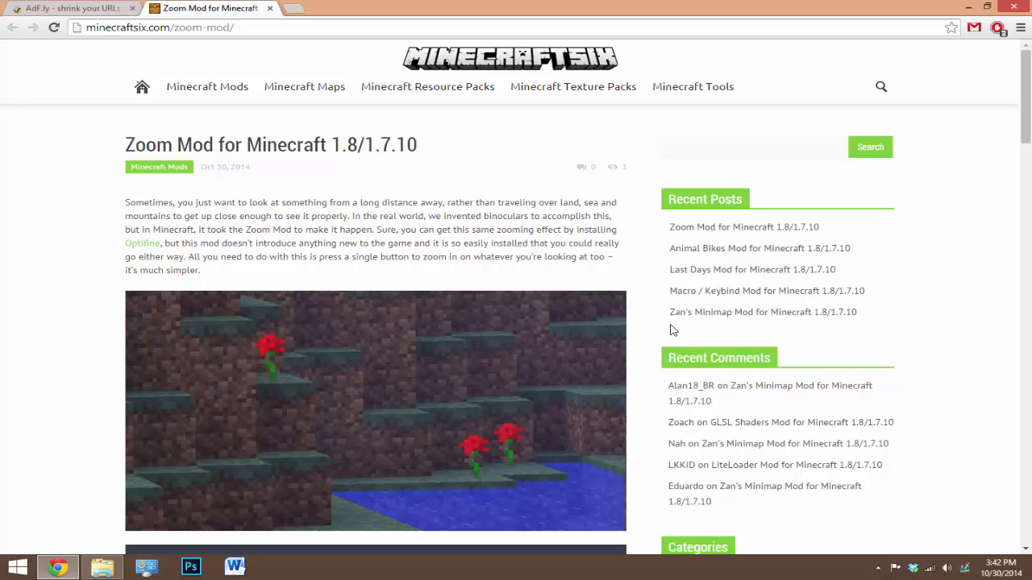
mouse_move(655, 328)
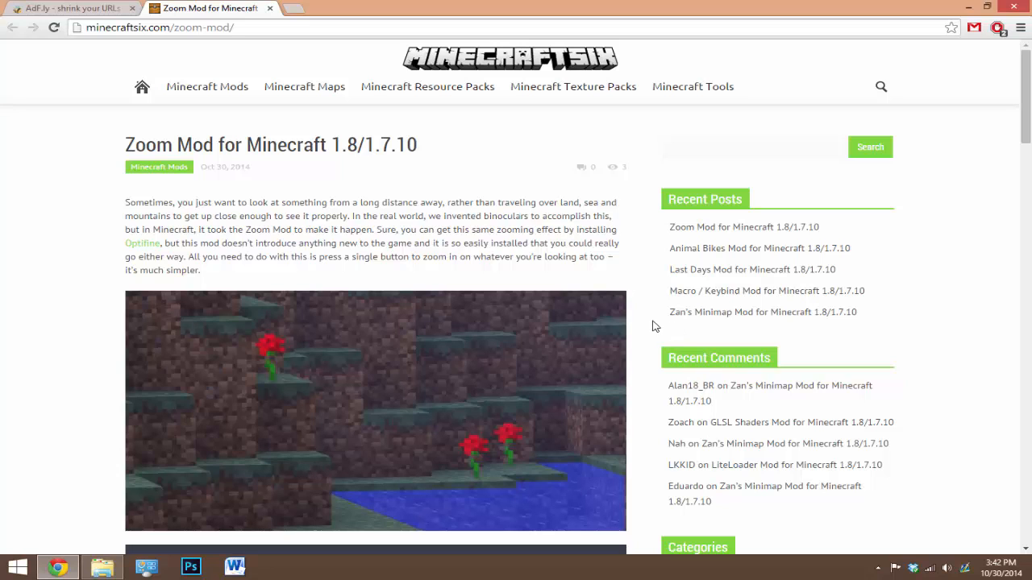
mouse_move(583, 321)
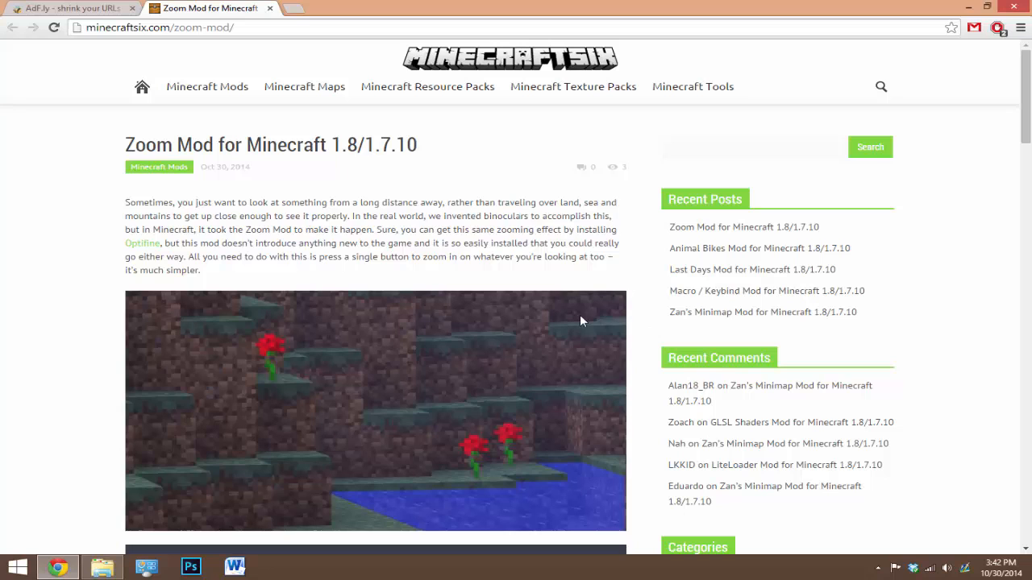
mouse_move(563, 292)
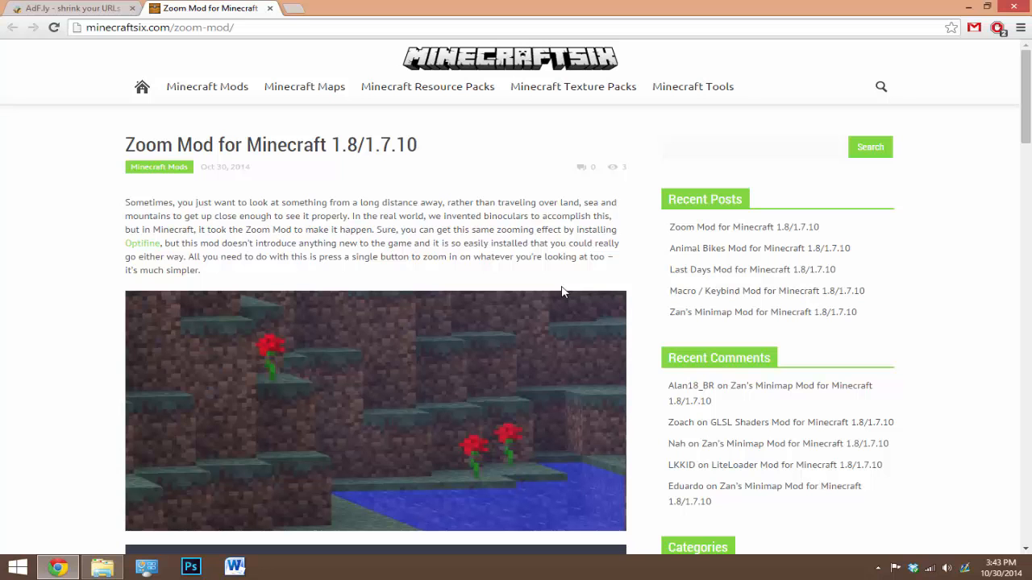
Download ZoomMod-1.2_1.7.10.jar via MediaFire and keep it despite the warning.
scroll("down", 3)
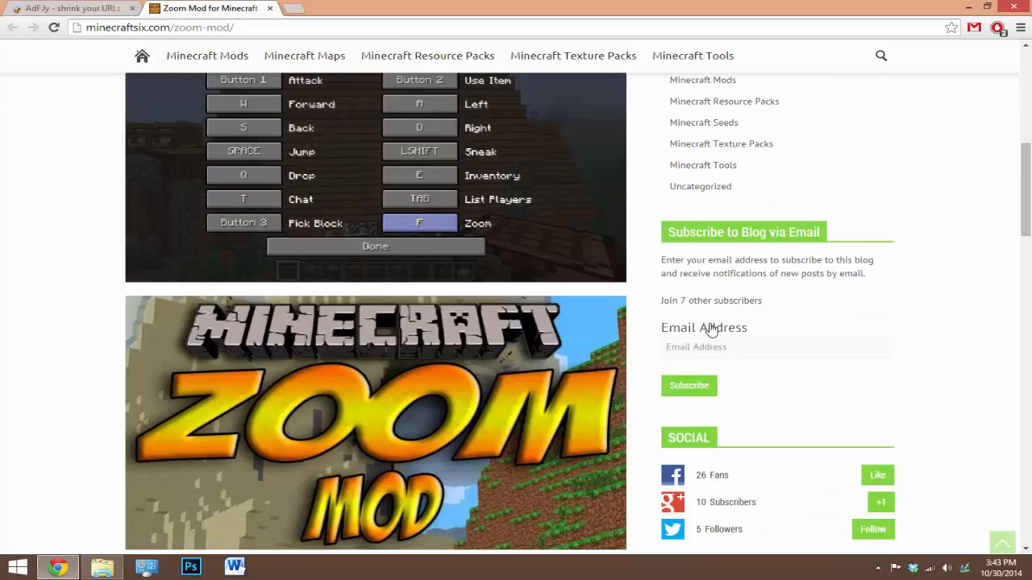
scroll("down", 3)
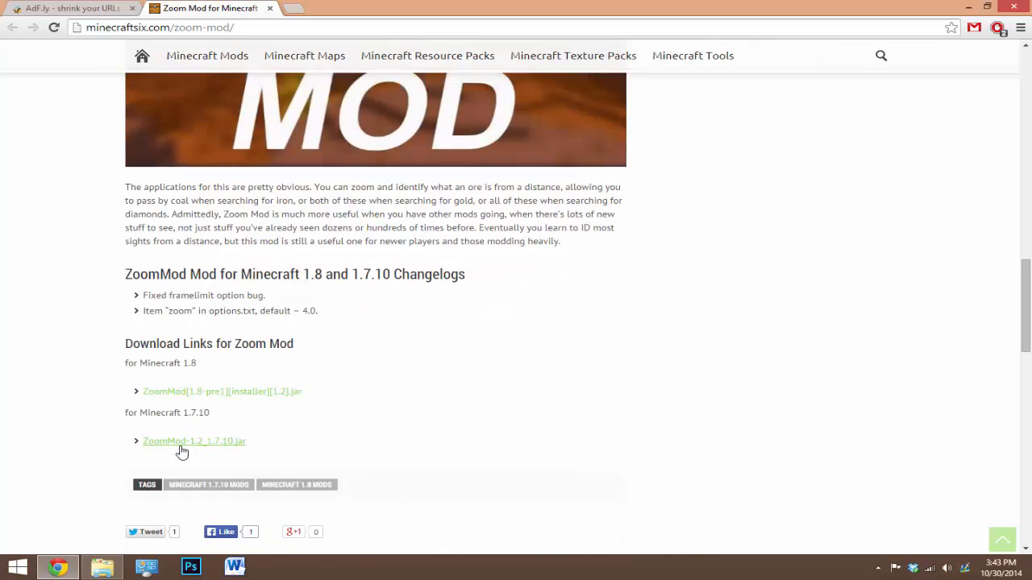
left_click(193, 441)
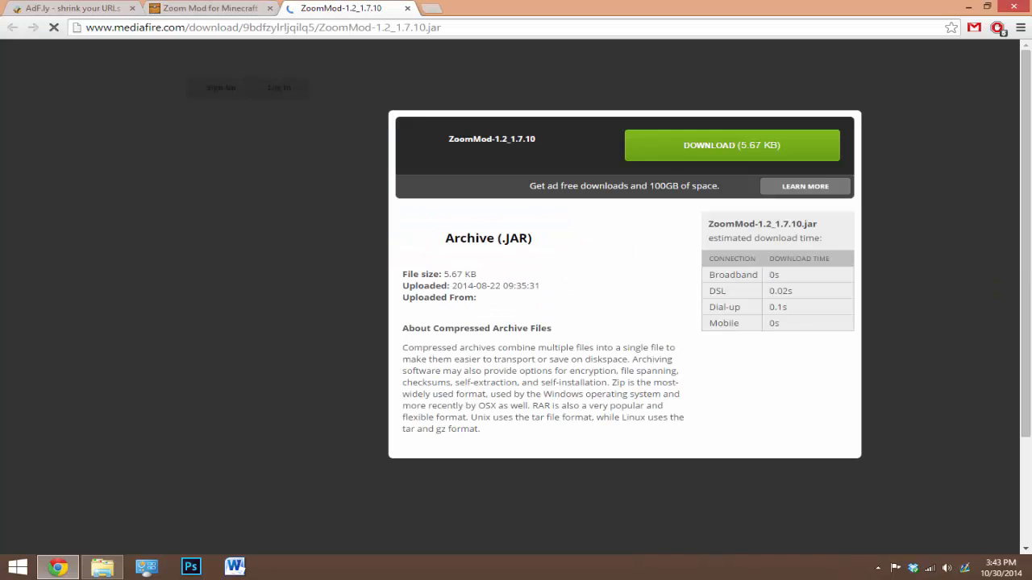
left_click(730, 145)
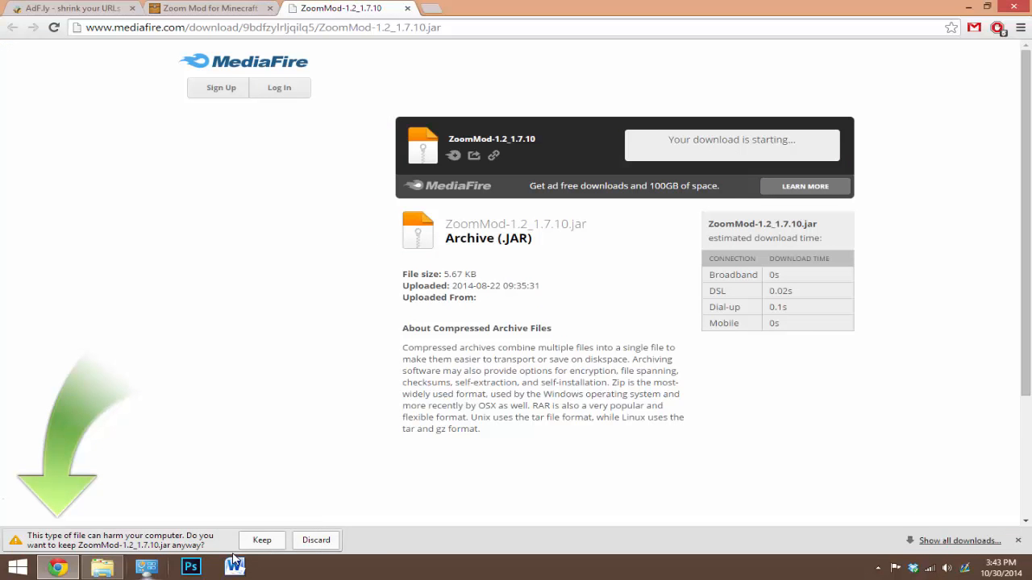
left_click(261, 540)
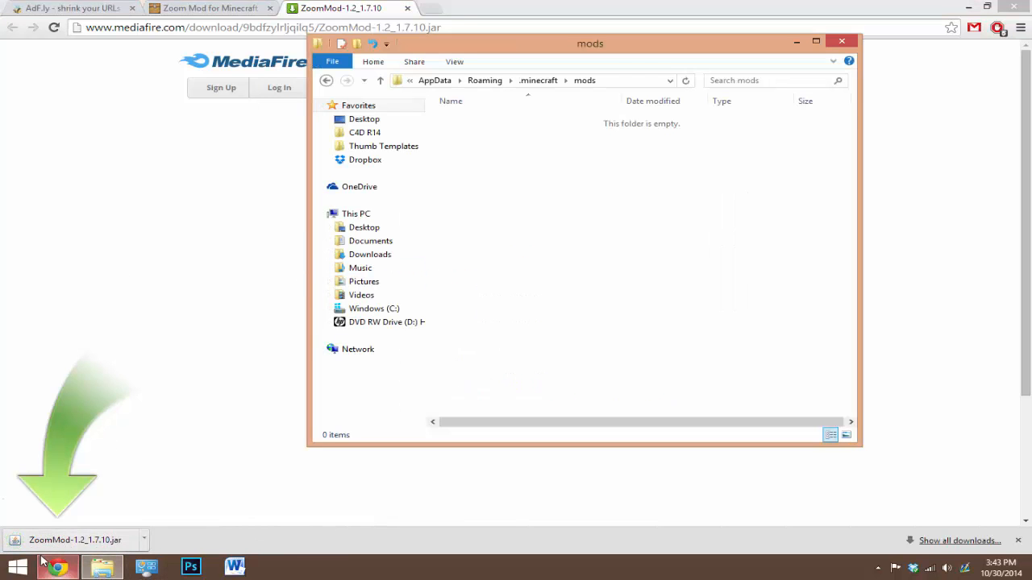
Drag ZoomMod-1.2_1.7.10.jar into the mods folder and close the windows.
left_click_drag(75, 540, 653, 199)
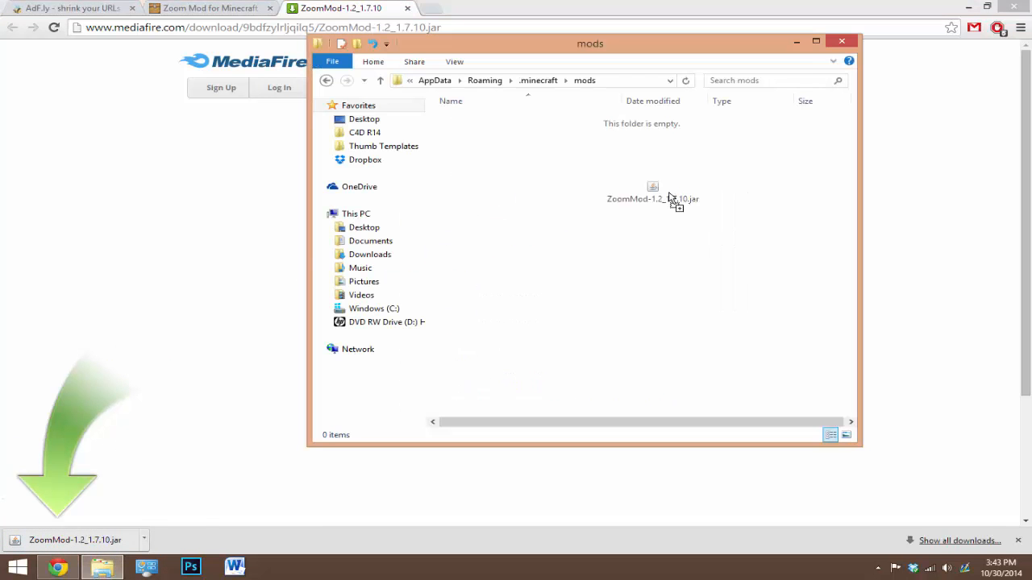
left_click(326, 80)
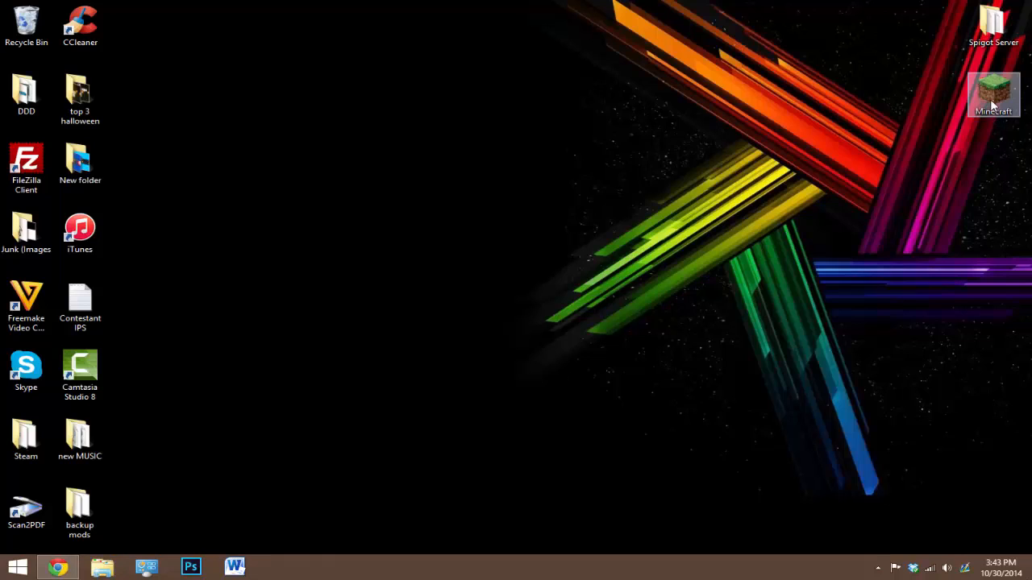
Launch Minecraft Launcher and start a new profile named New Forge.
double_click(993, 94)
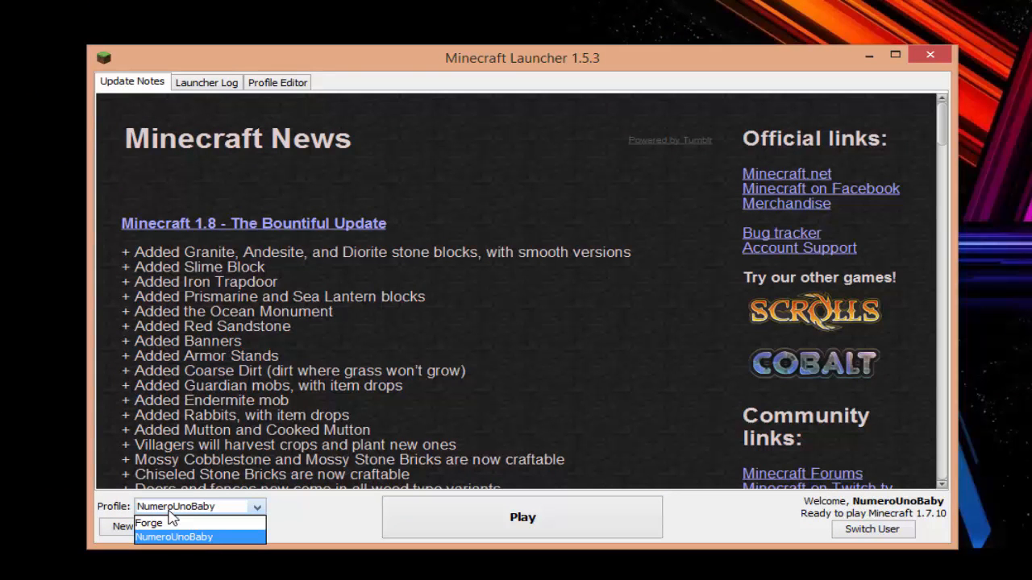
left_click(173, 537)
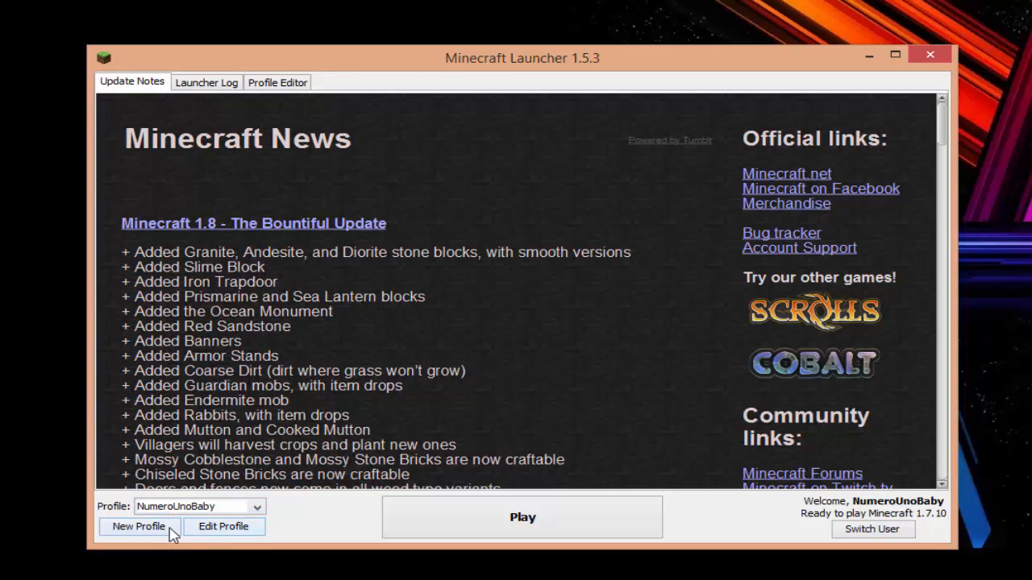
left_click(139, 526)
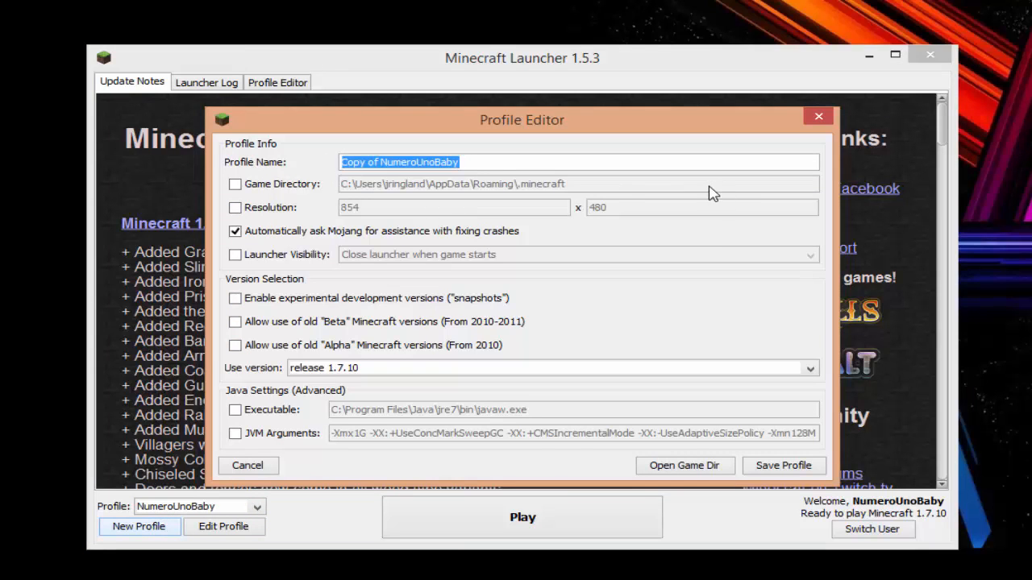
key("Delete")
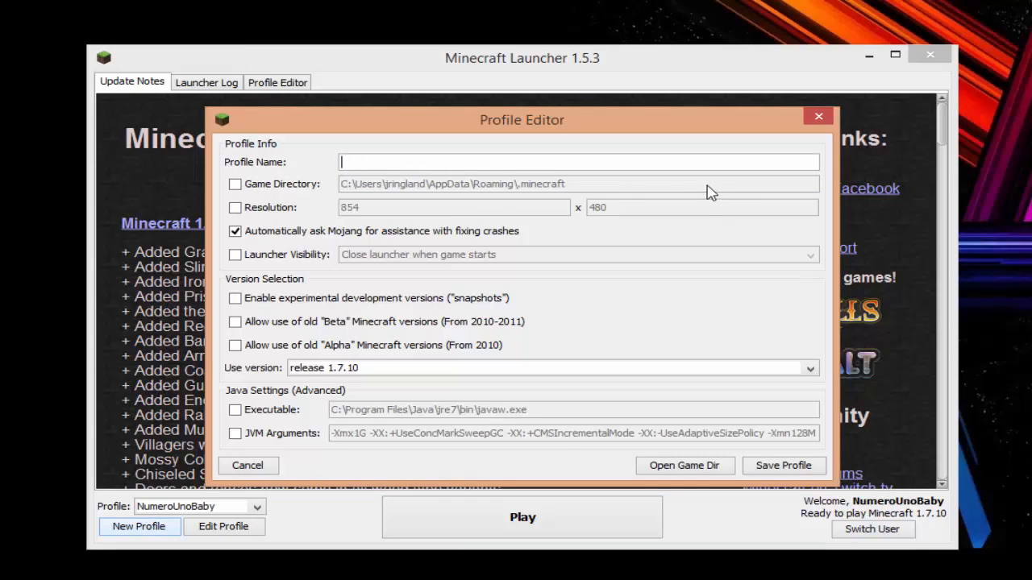
type("New Forge")
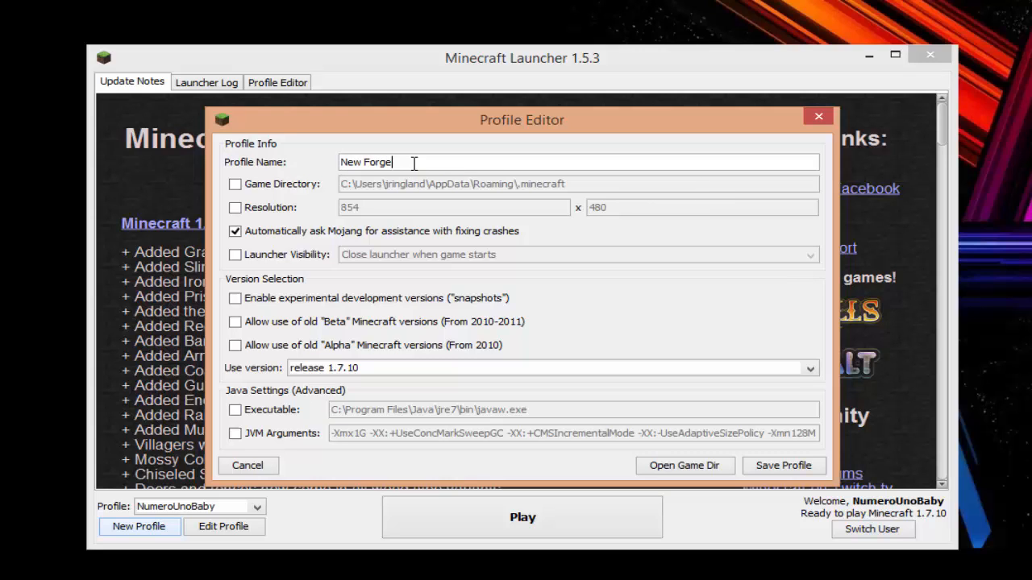
mouse_move(268, 373)
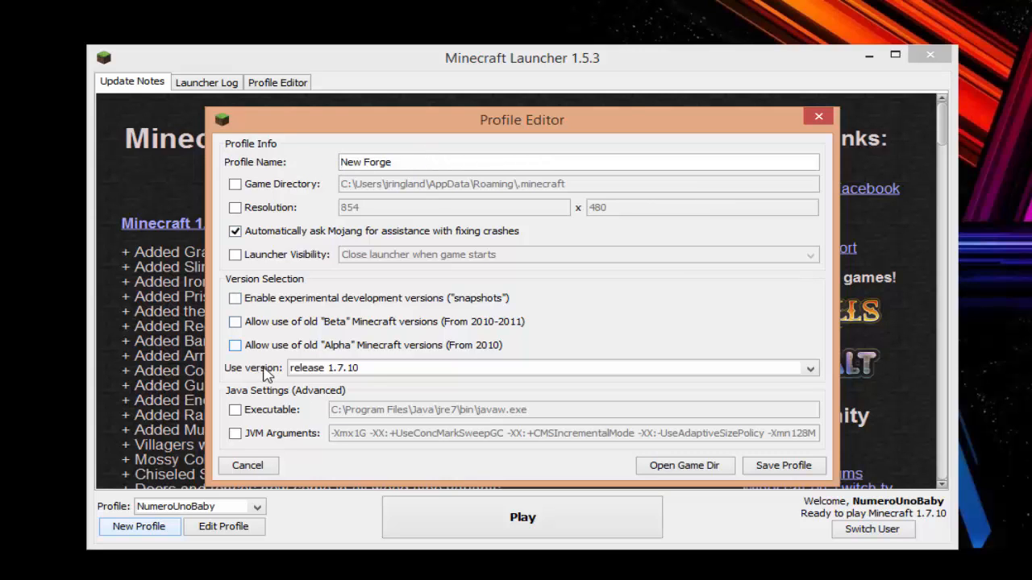
Set the profile version to 1.7.10-Forge10.13.2.1230, save, and select New Forge.
left_click(809, 367)
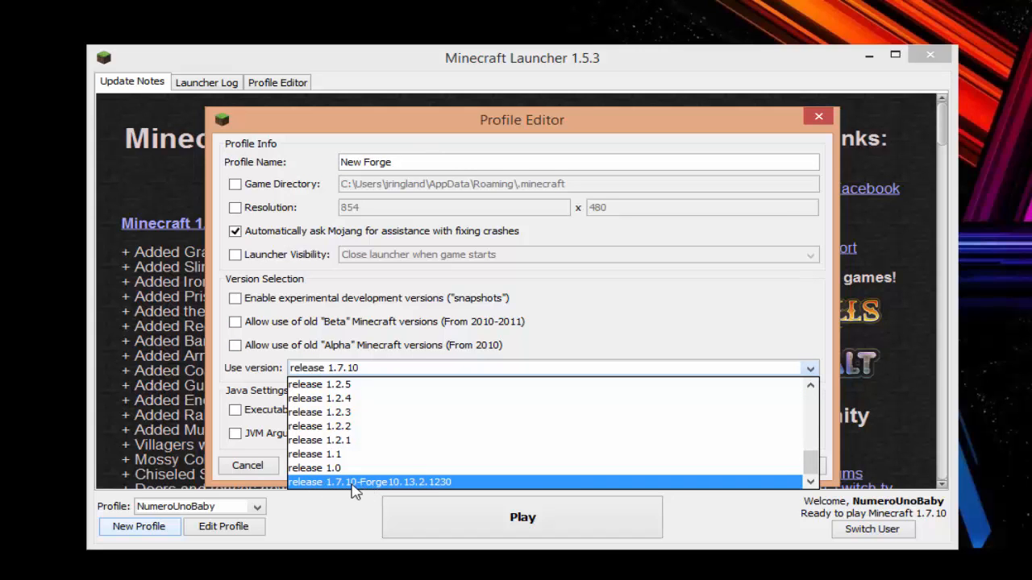
left_click(368, 481)
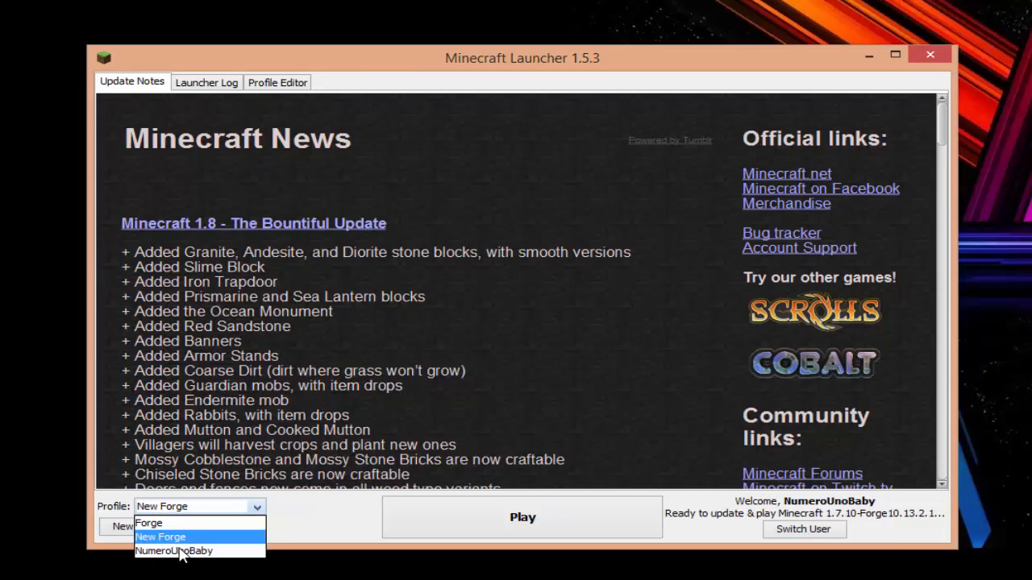
left_click(161, 537)
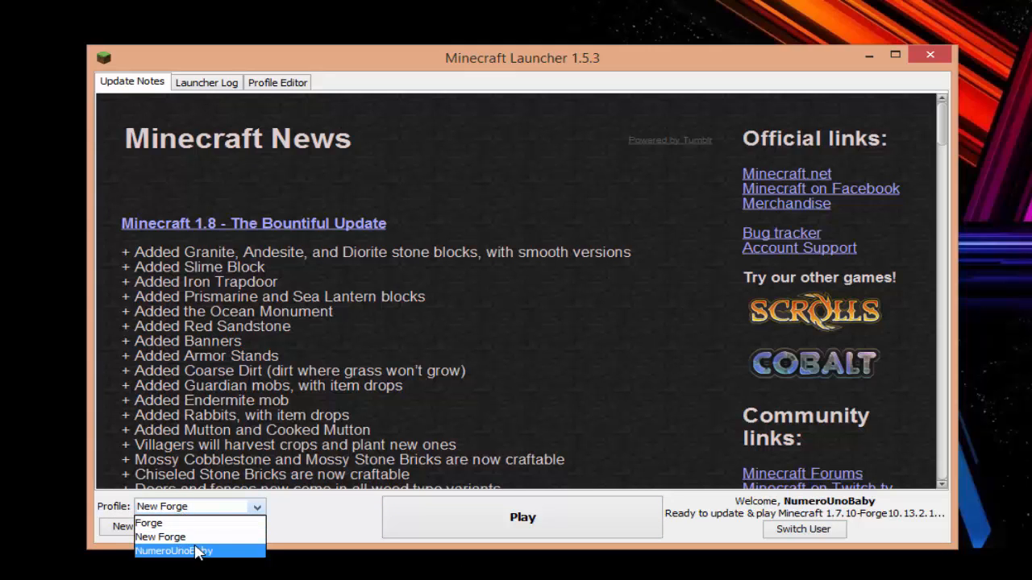
left_click(159, 537)
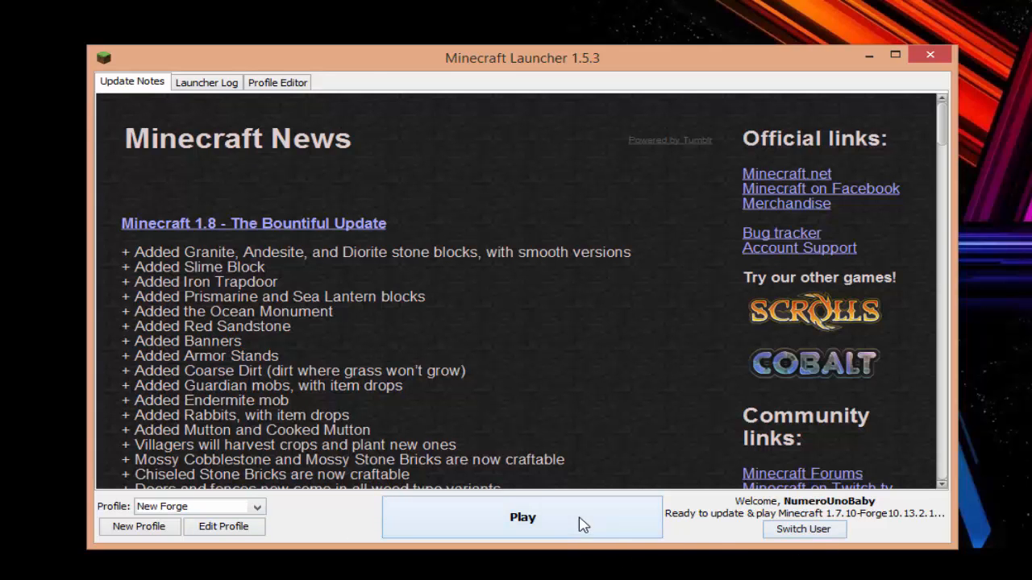
Play with the New Forge profile, launching Minecraft 1.7.10 with 4 mods loaded.
left_click(522, 518)
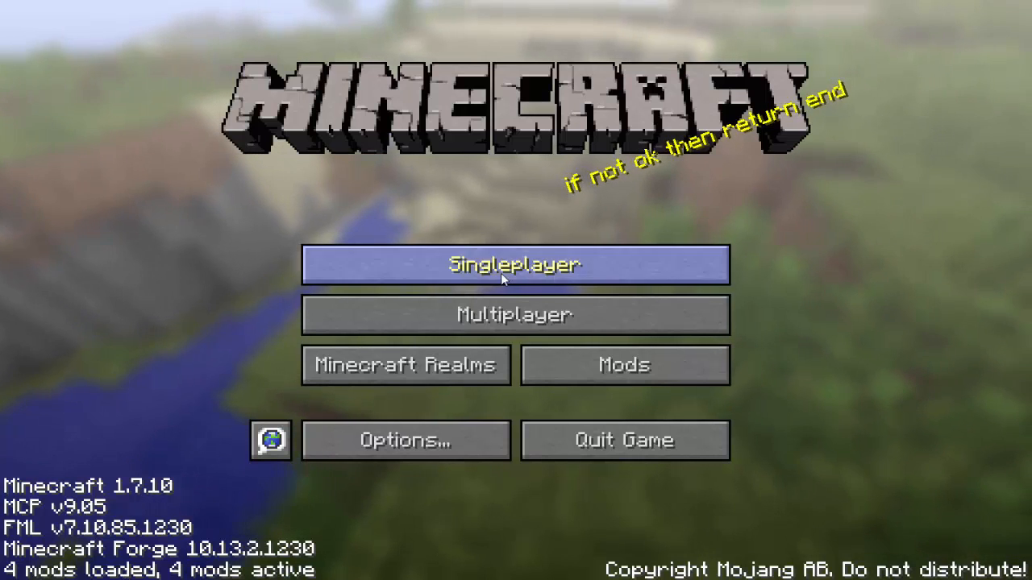
mouse_move(515, 314)
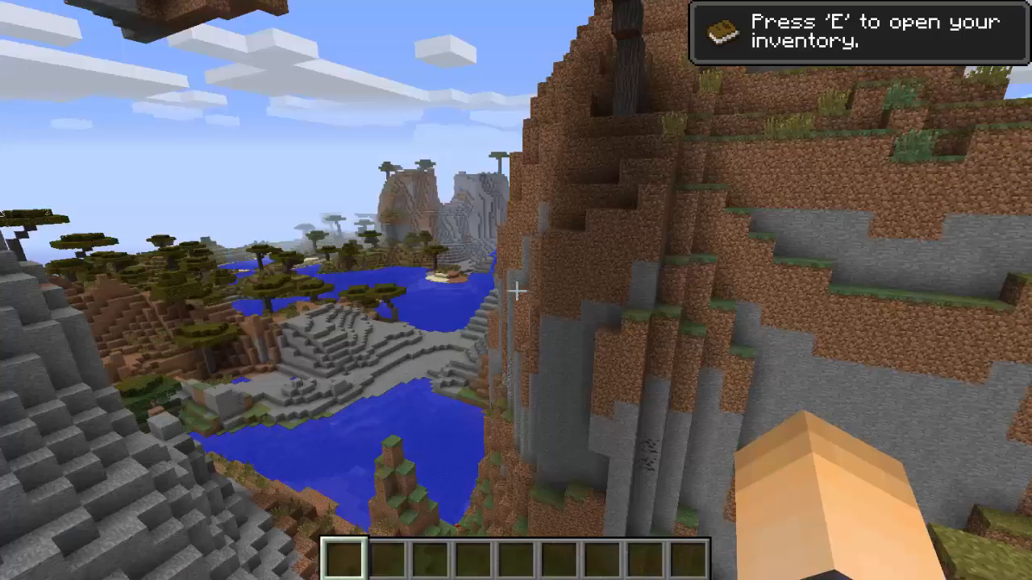
mouse_move(516, 290)
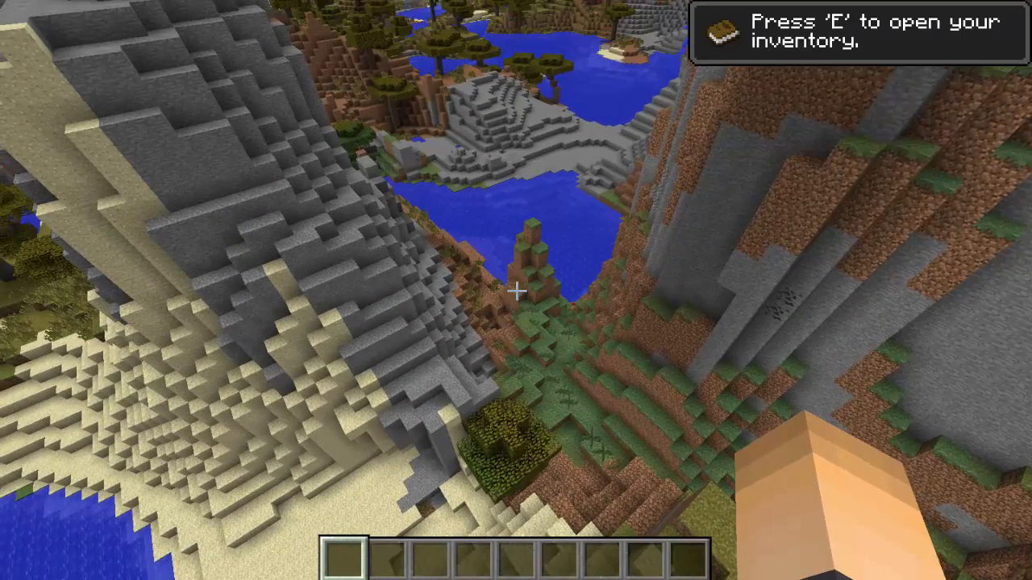